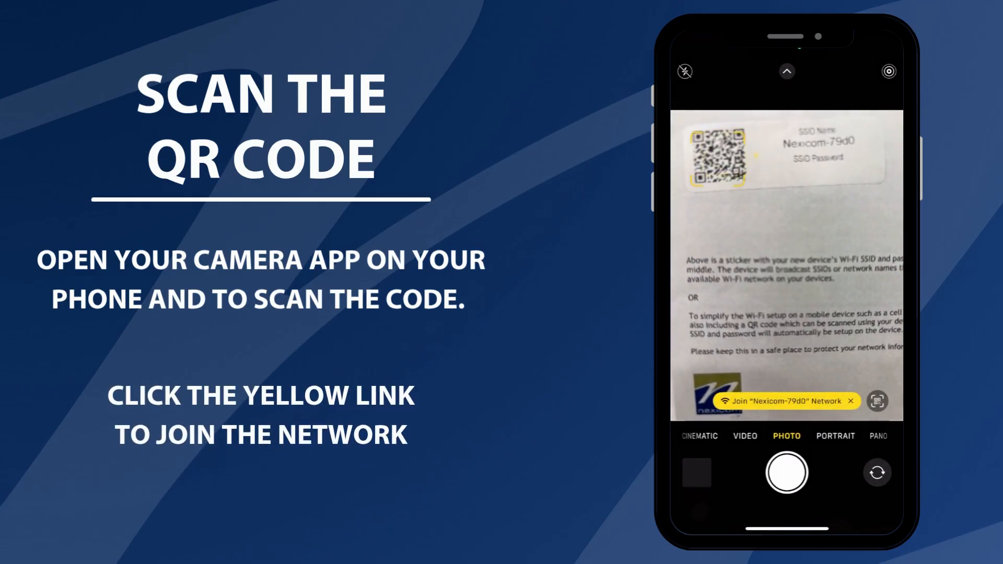
# Join Nexicom-79d0 from the yellow banner offered by the scanned setup-guide QR code
pyautogui.click(774, 401)
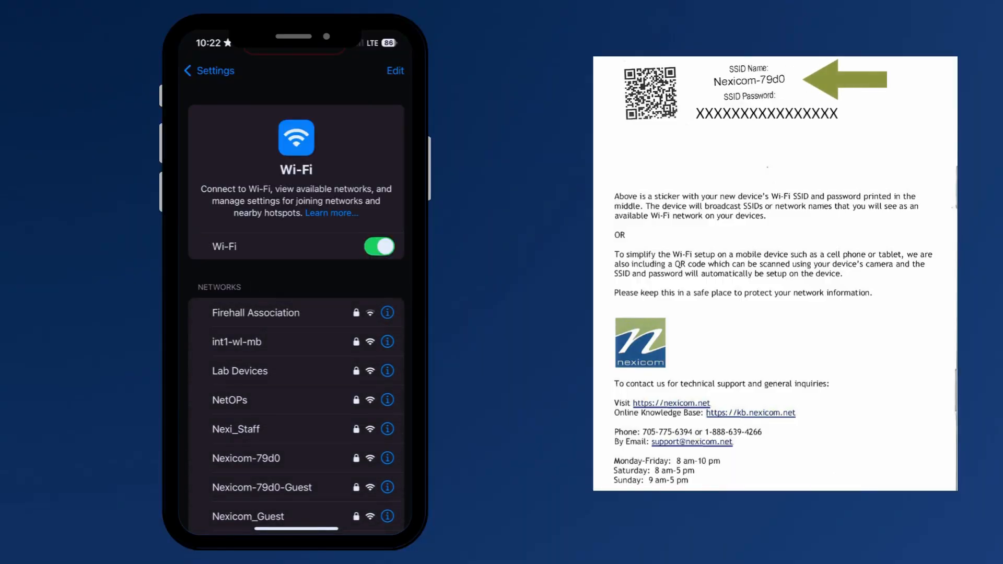
# Select Nexicom-79d0, enter the 16-digit password from the sticker, and join
pyautogui.click(269, 457)
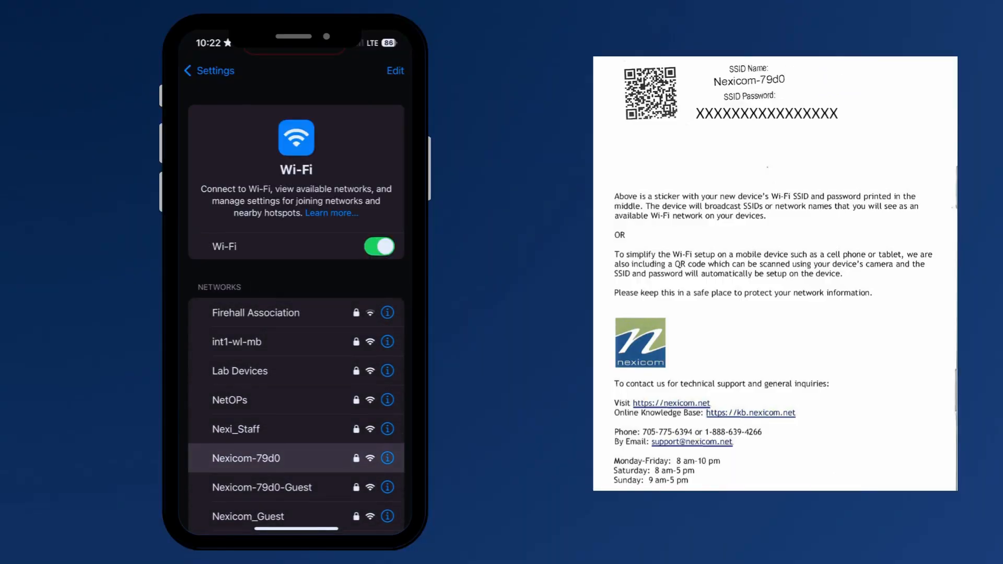
pyautogui.click(245, 458)
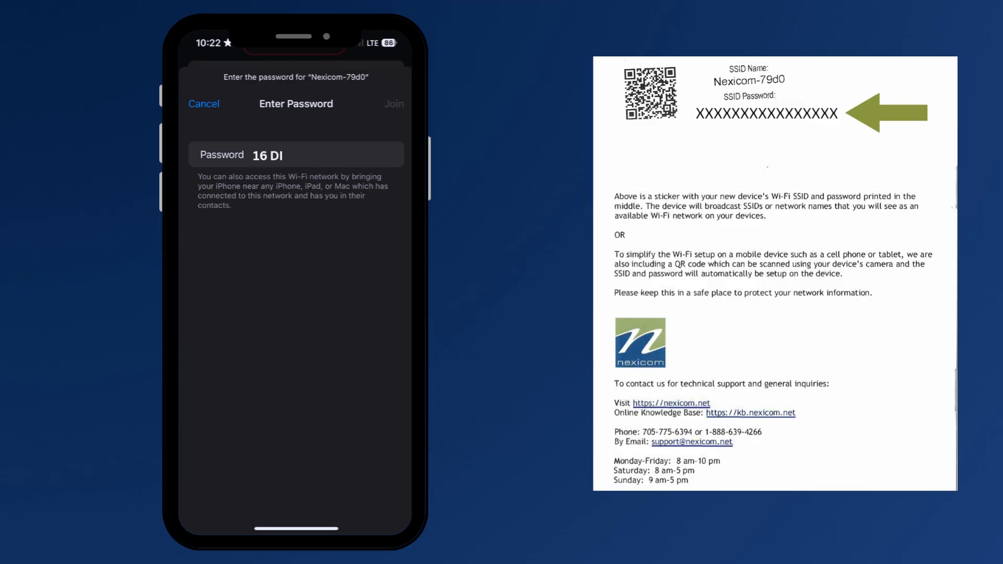
pyautogui.write('GIT PASSWORD')
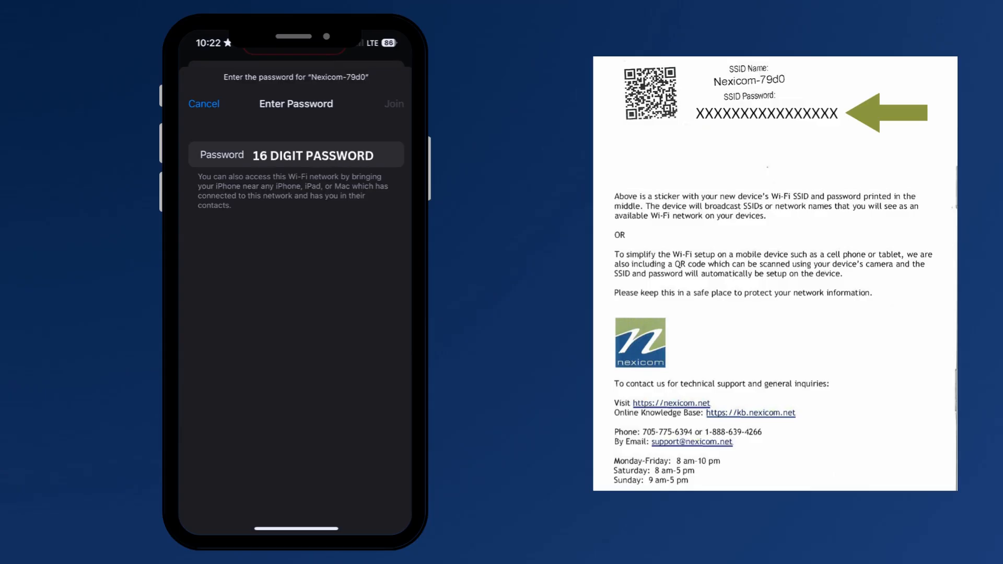
pyautogui.click(203, 104)
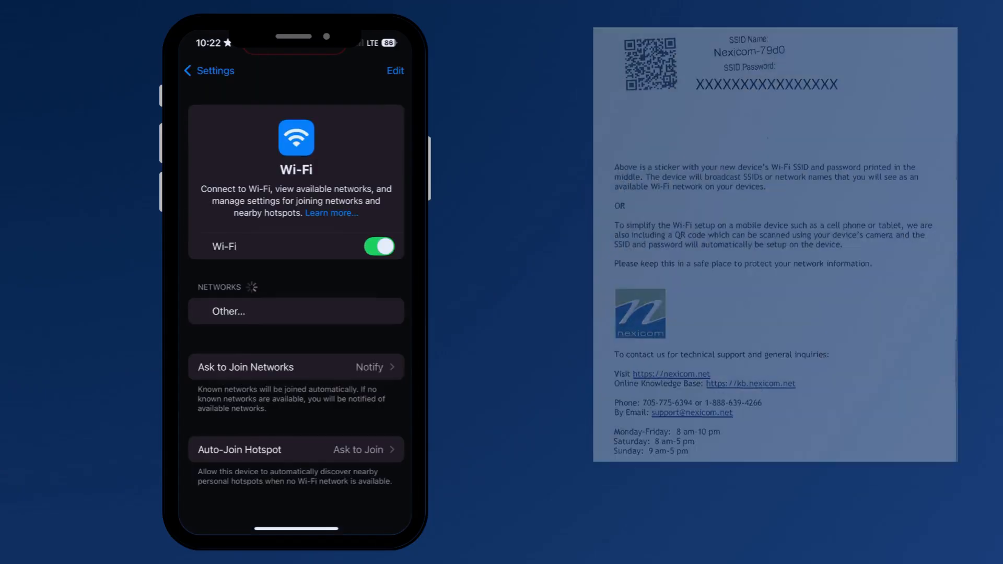